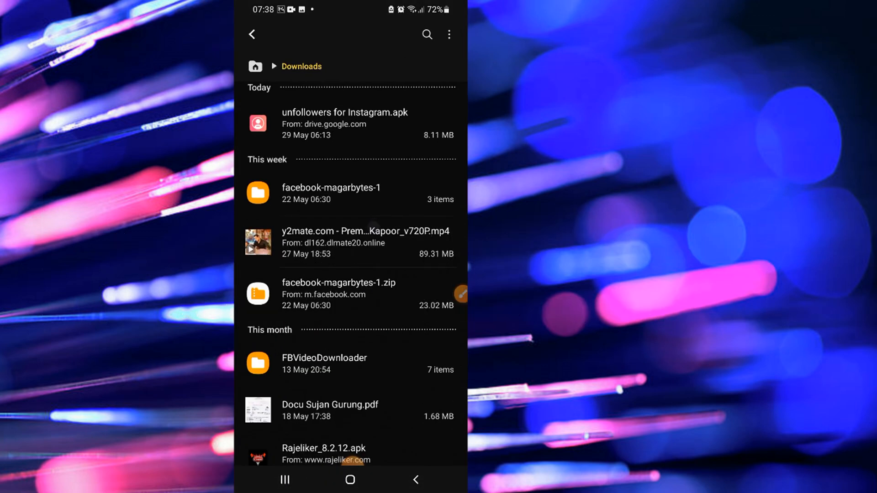
Leave the My Files downloads and locate Followers & Unfollowers among the installed apps.
scroll(down, 3)
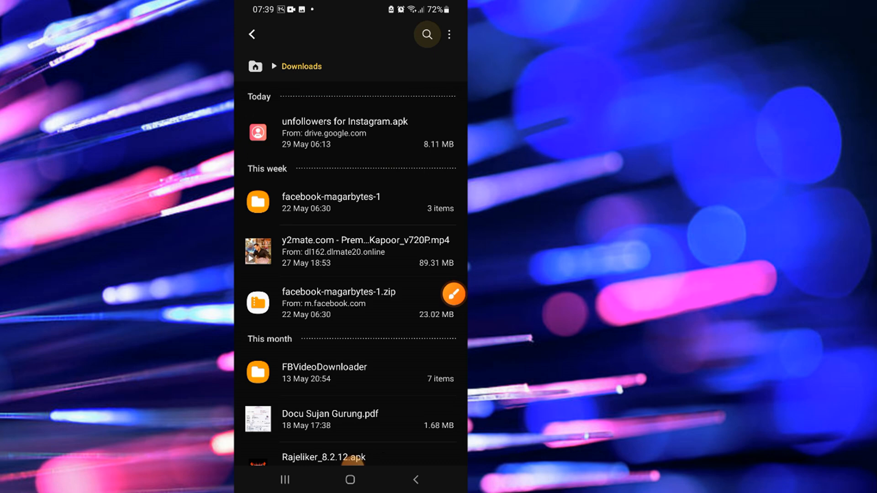
click(350, 479)
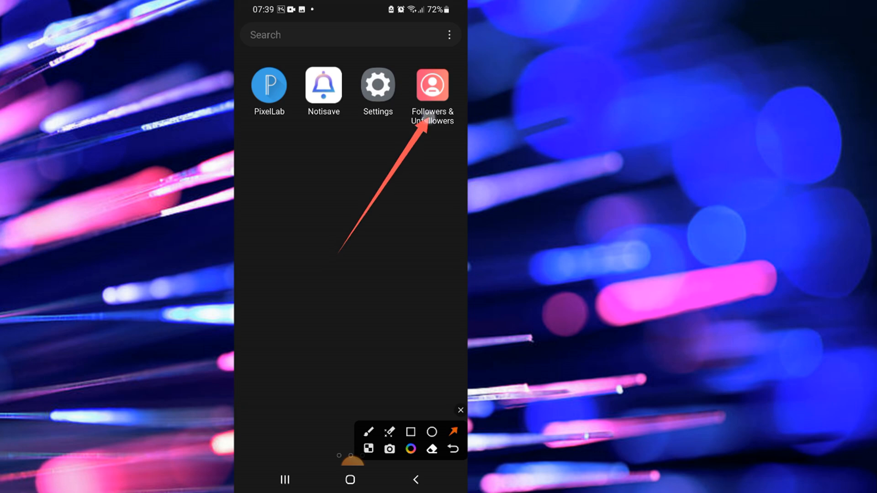
Launch Followers & Unfollowers and choose Login with Instagram to reach Instagram's sign-in page.
click(432, 86)
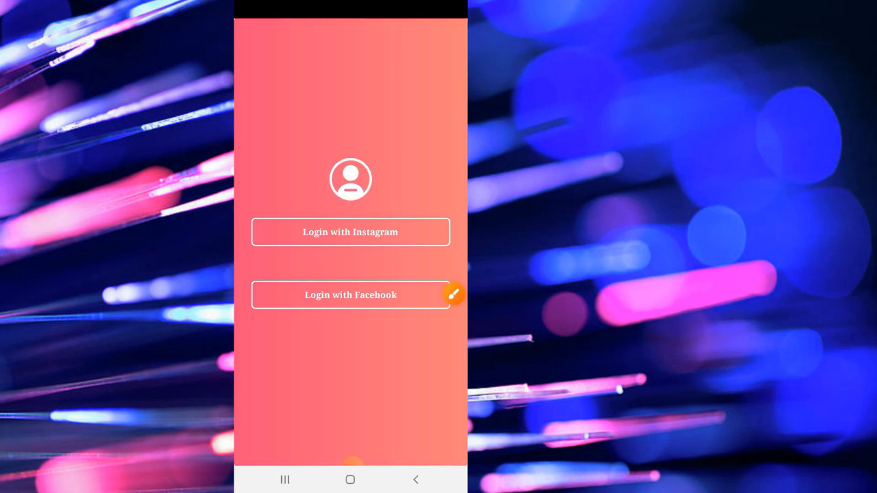
click(455, 293)
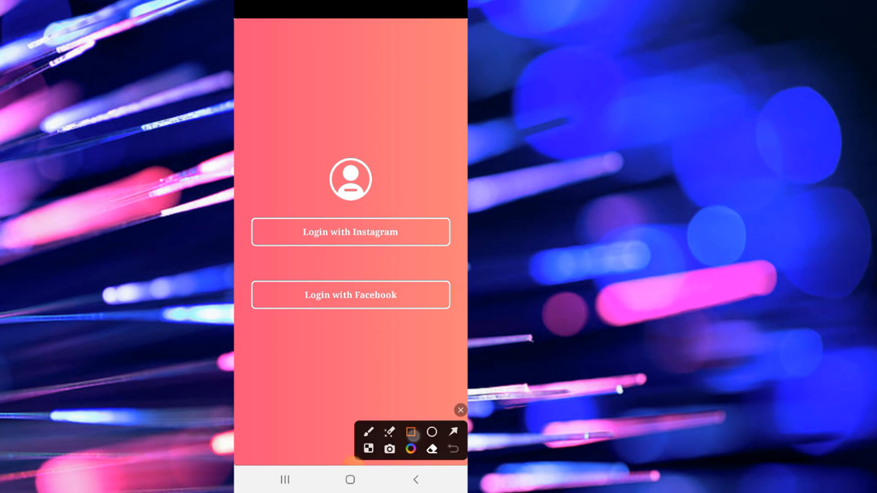
click(460, 411)
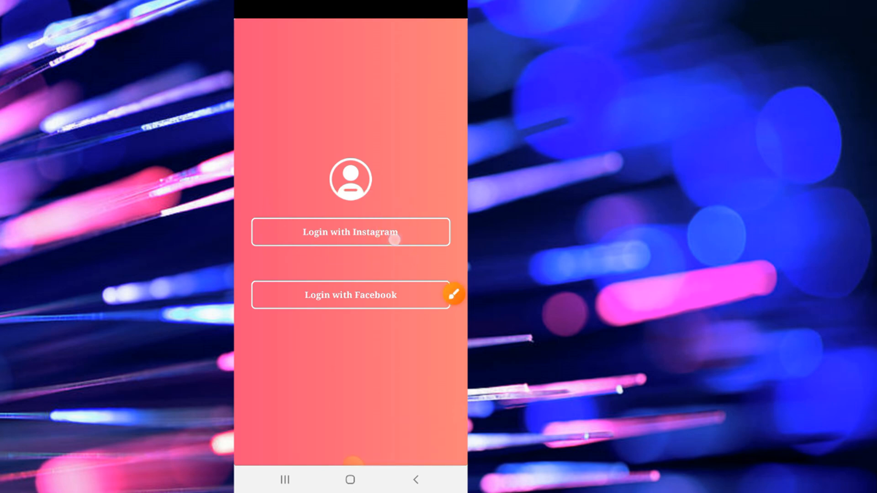
click(350, 231)
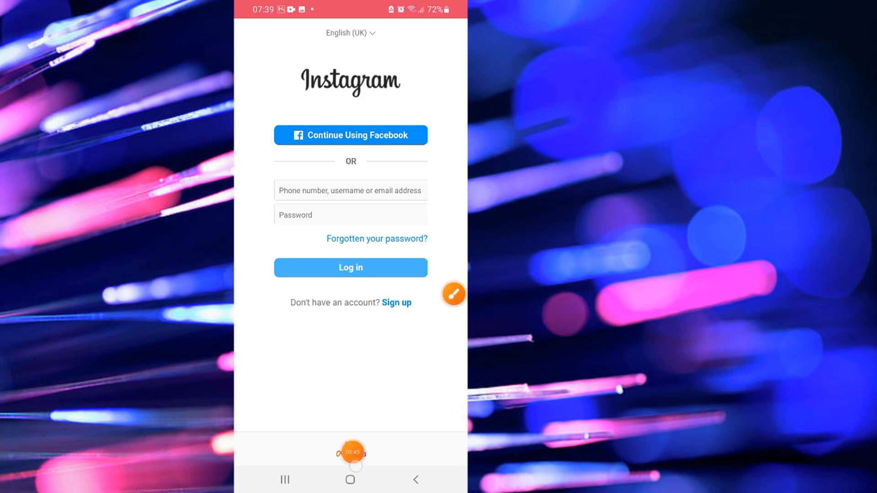
View the Instagram profile showing 53 followers and 32 following before unfollowing.
click(350, 268)
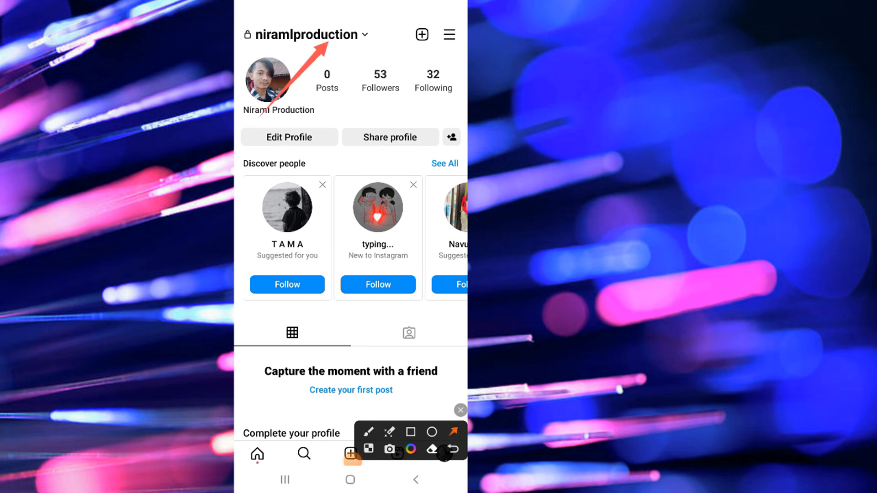
click(459, 410)
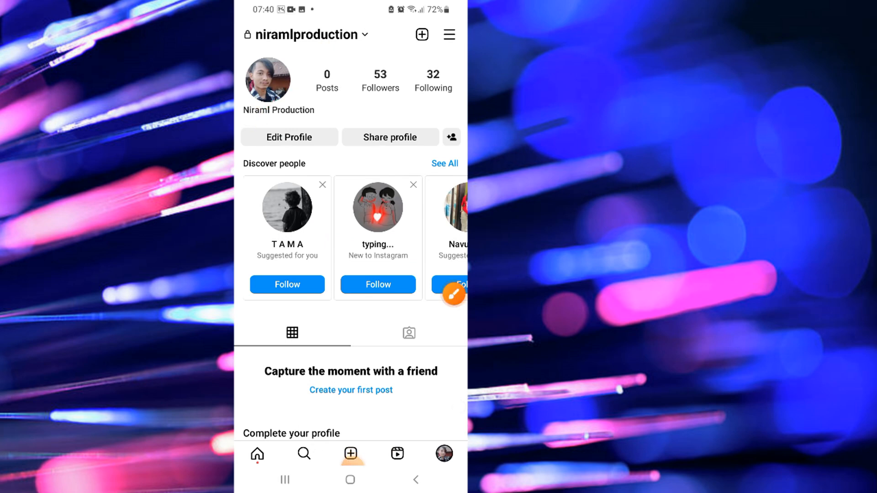
click(350, 480)
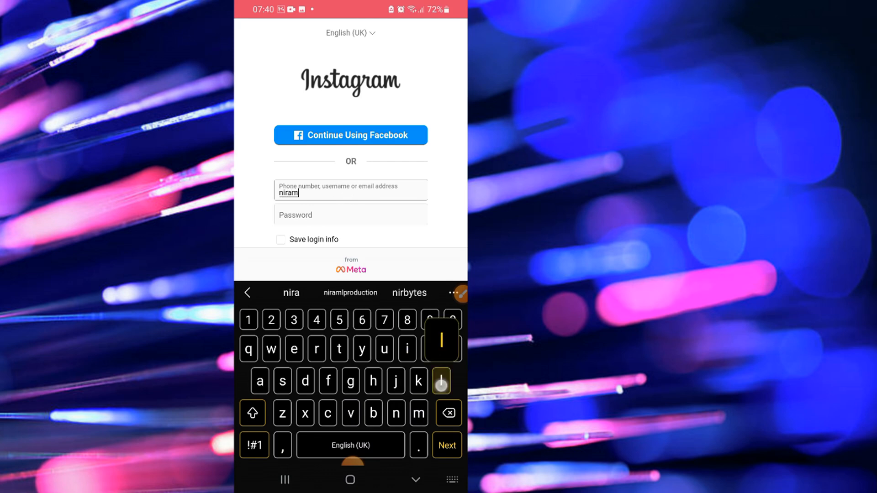
Sign in with the Instagram username and password, loading the 31 accounts that don't follow back.
click(350, 292)
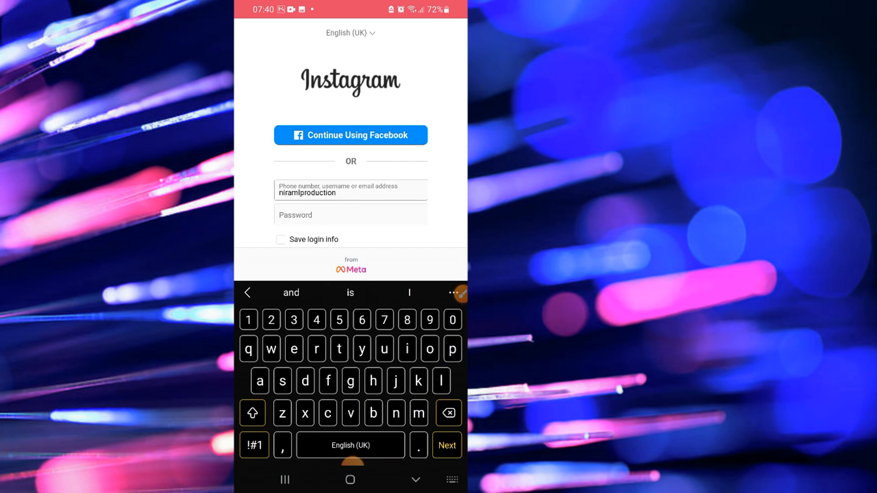
click(350, 215)
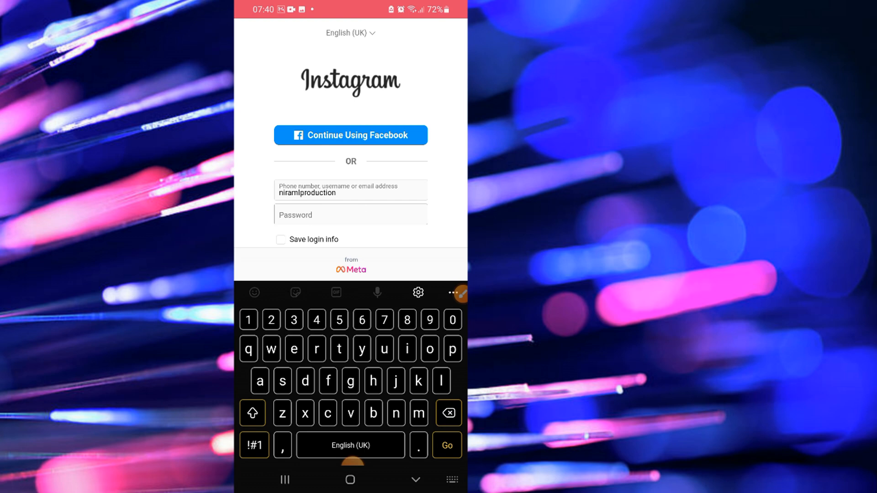
text(password)
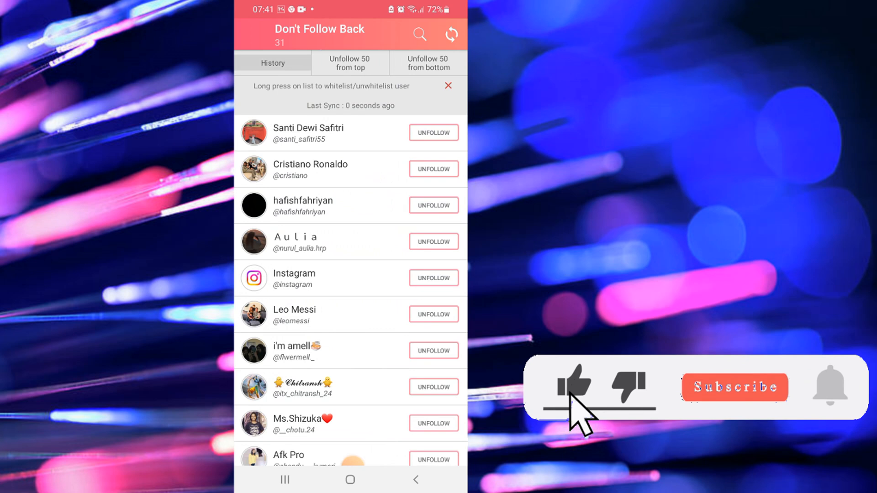
Unfollow the top 50 non-followers and confirm in the Unfollow Users dialog.
click(350, 63)
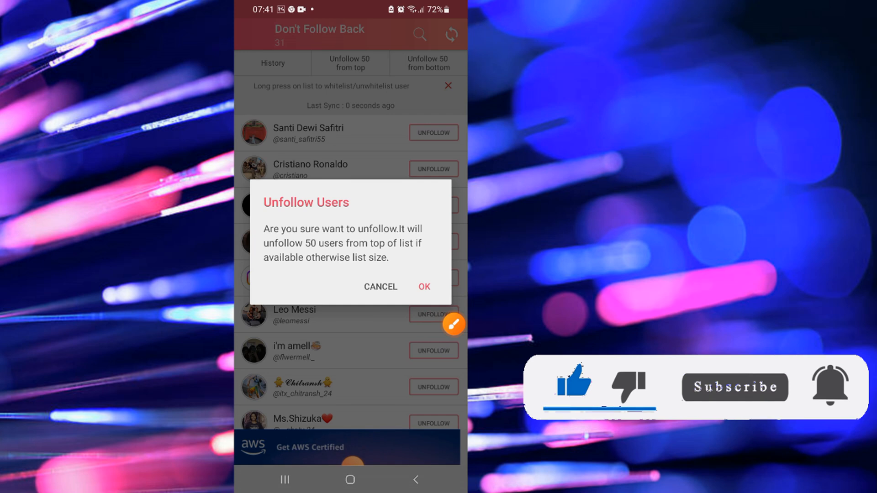
click(380, 286)
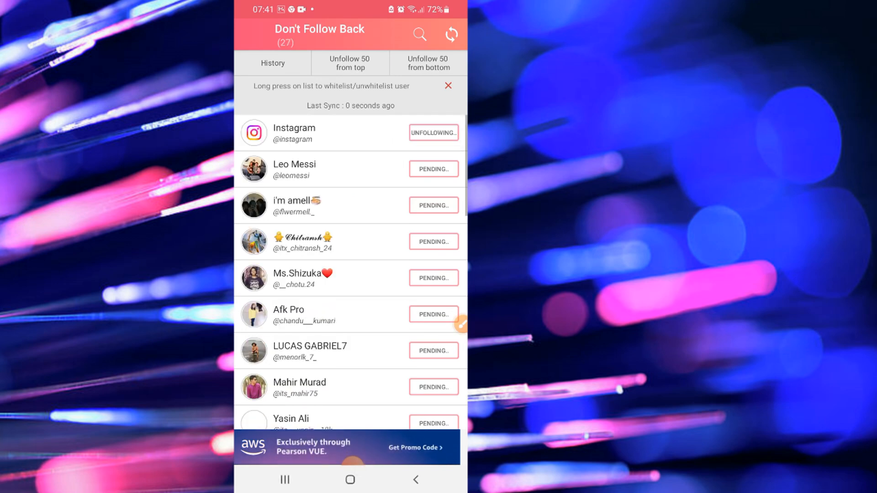
Dismiss the Unfollow Completed message, leaving zero non-followers, and return to the app drawer.
click(284, 479)
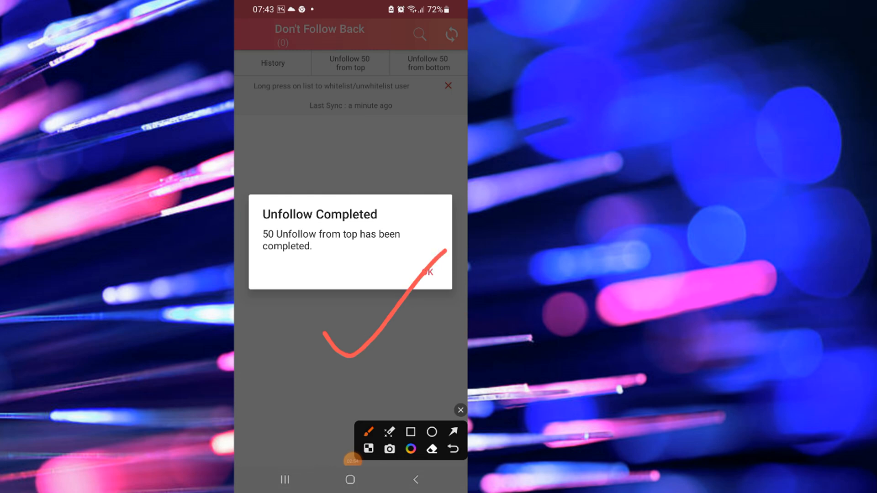
click(460, 410)
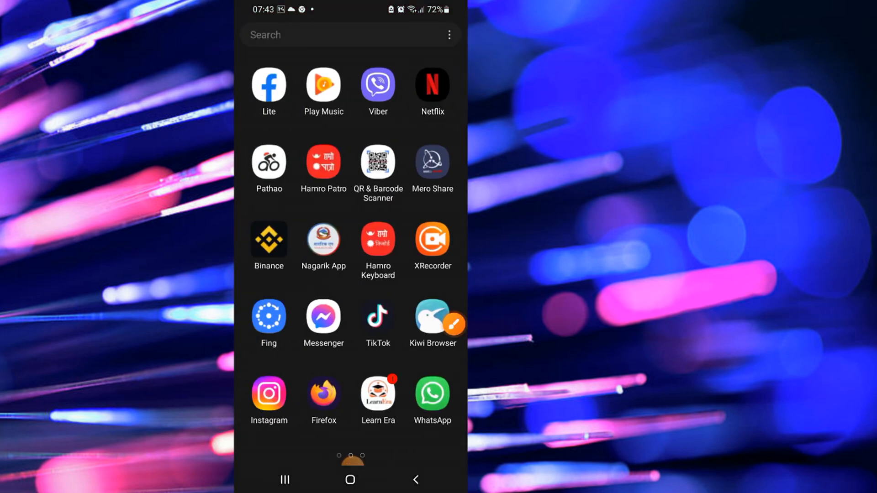
Confirm the Instagram profile now shows 1 following, then return to the home screen.
click(269, 391)
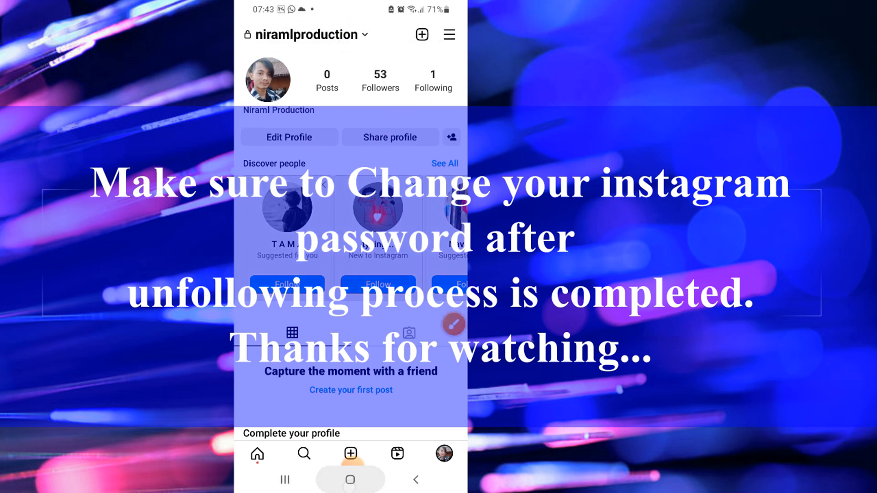
click(350, 480)
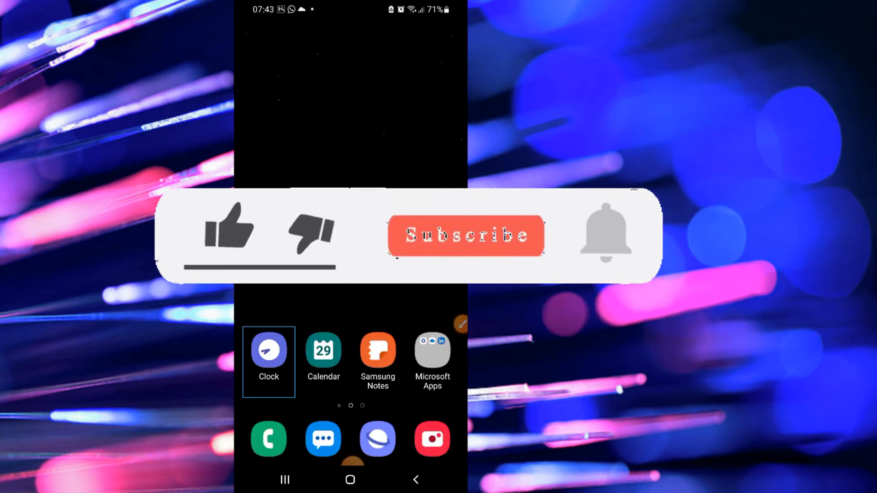
click(229, 232)
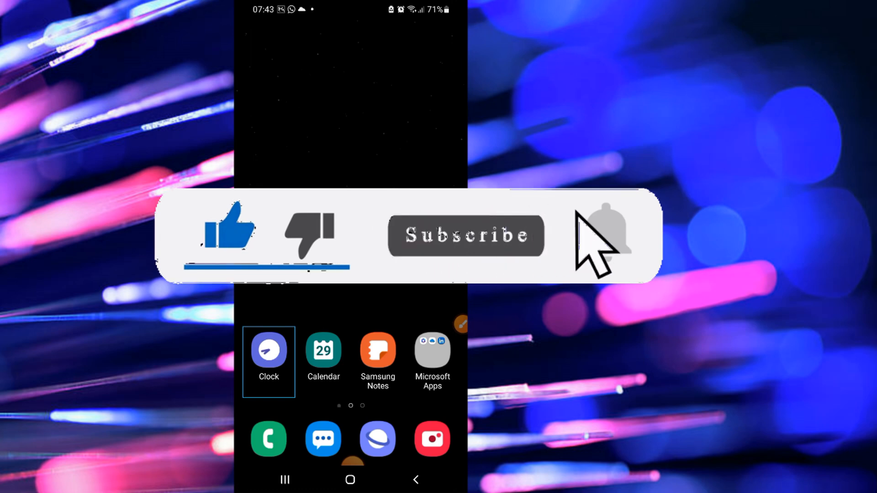
mouse_move(666, 385)
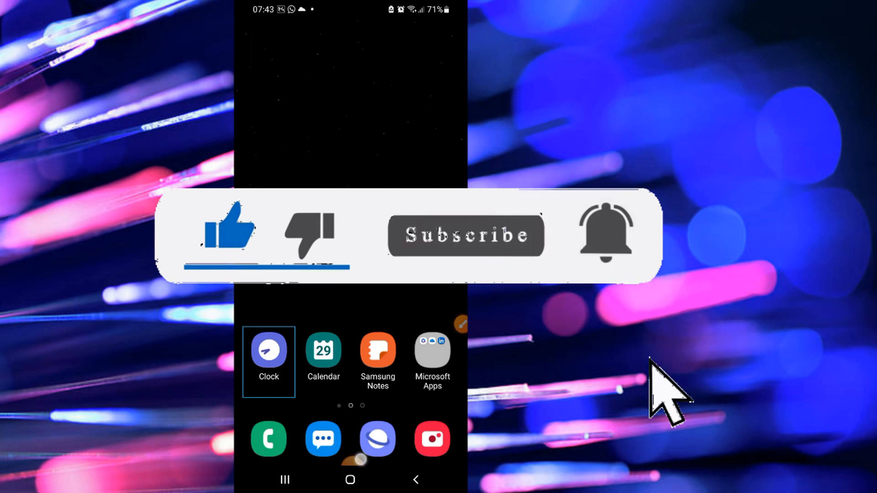